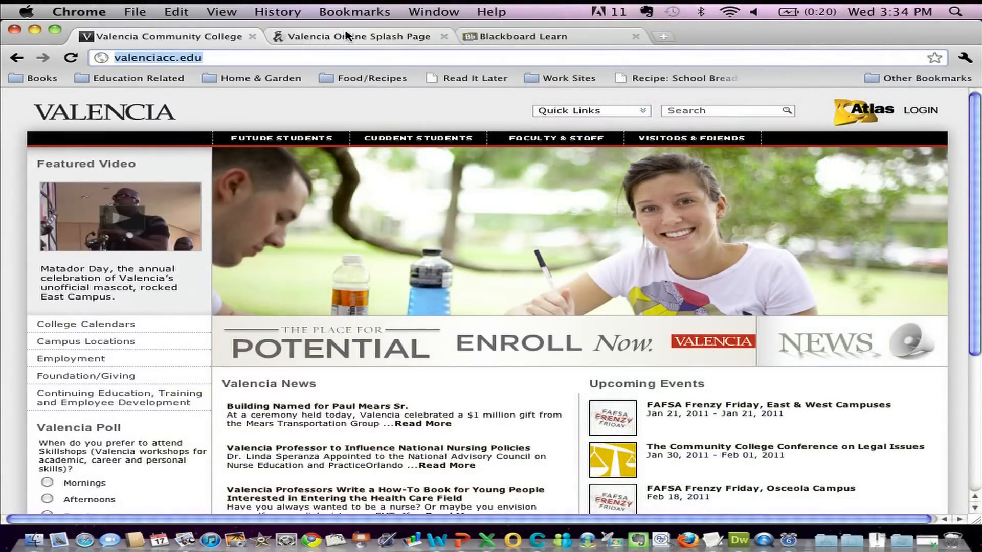
pyautogui.moveTo(355, 35)
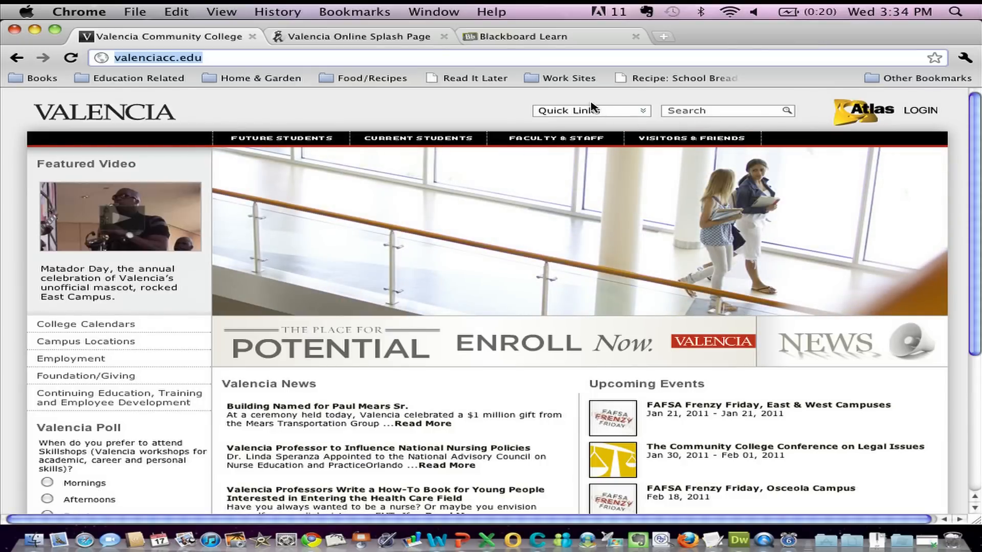
# Step: Reach Blackboard Learn from the college site via Quick Links > Online Courses and the Blackboard logo
pyautogui.click(590, 110)
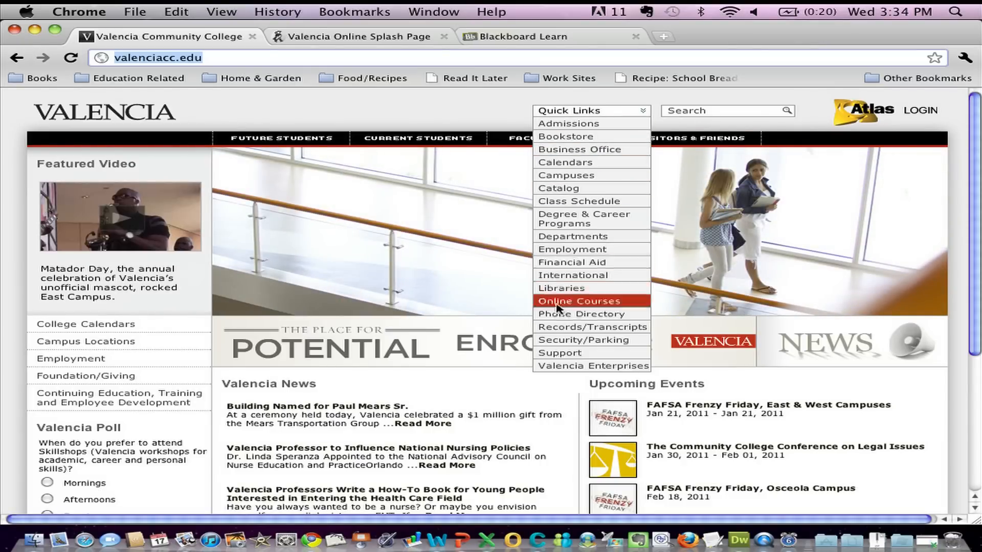
pyautogui.click(576, 300)
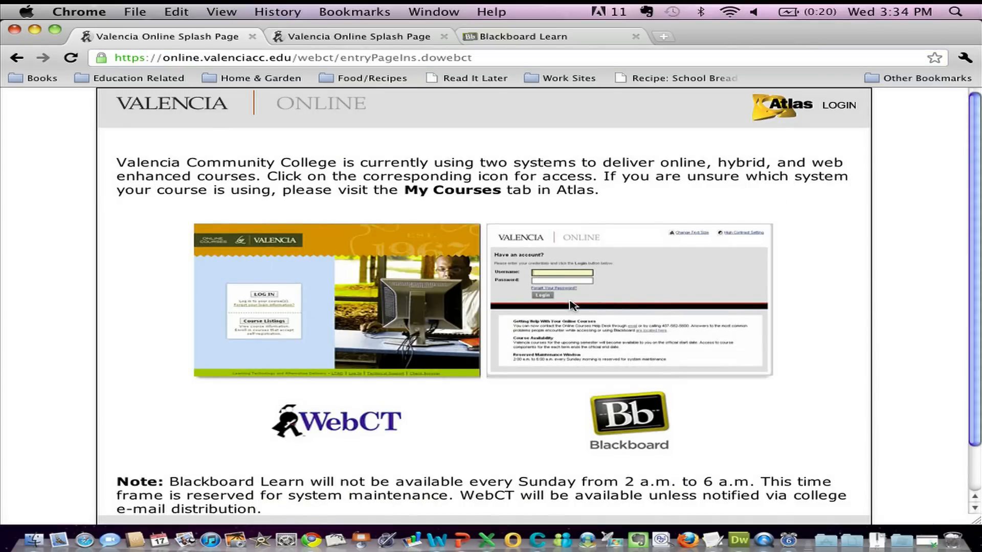
pyautogui.click(628, 420)
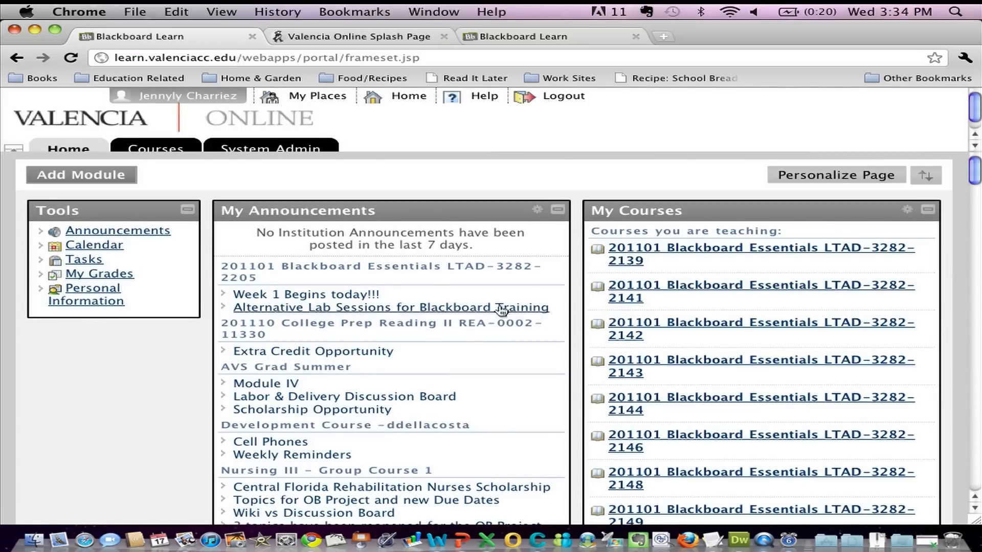
pyautogui.moveTo(45, 384)
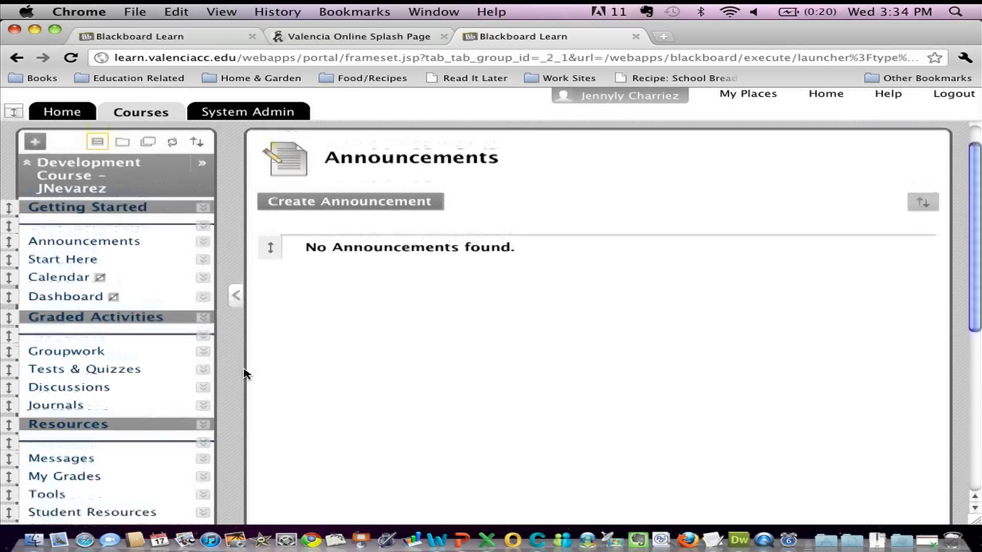
# Step: Expand Files in the Control Panel and enter the course's DEMO content folder
pyautogui.scroll(-3)
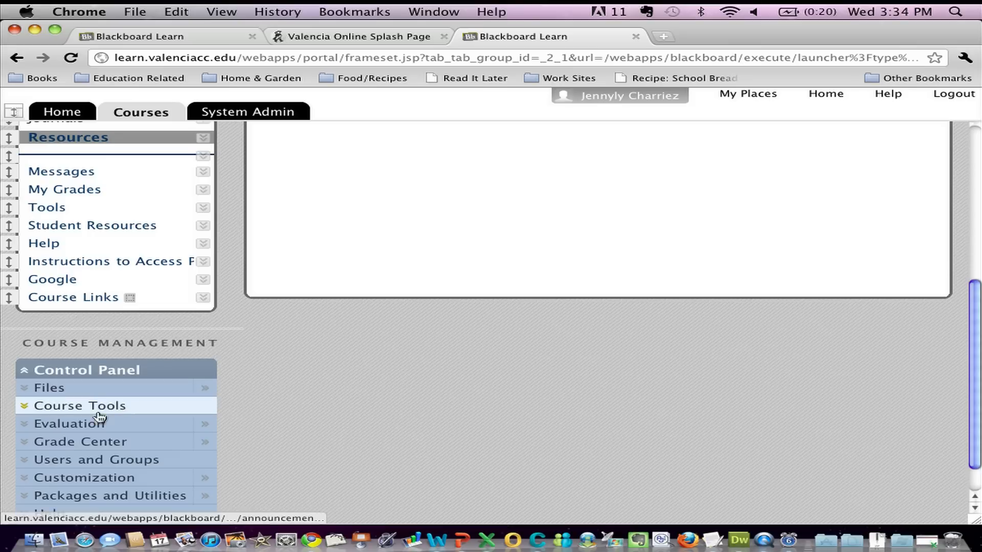
pyautogui.moveTo(28, 391)
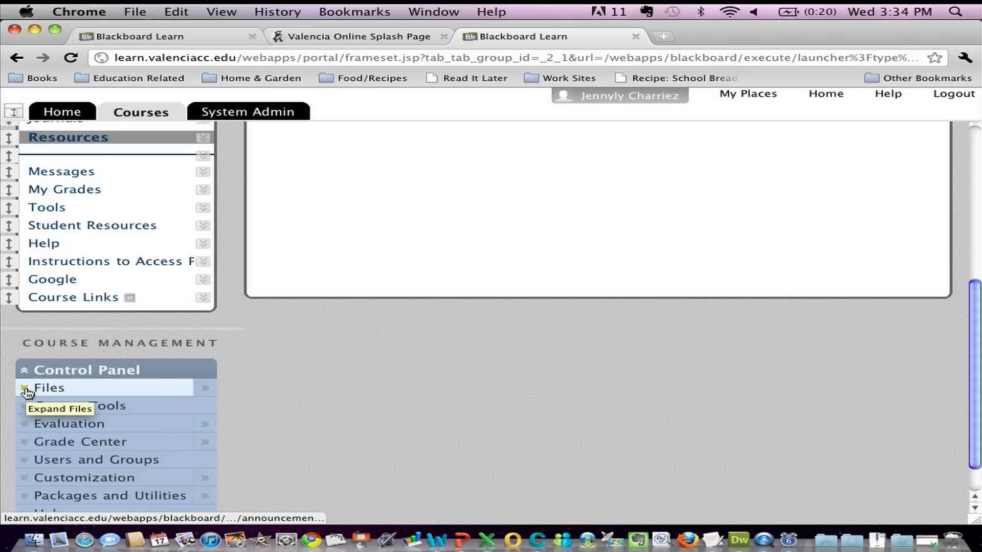
pyautogui.click(27, 387)
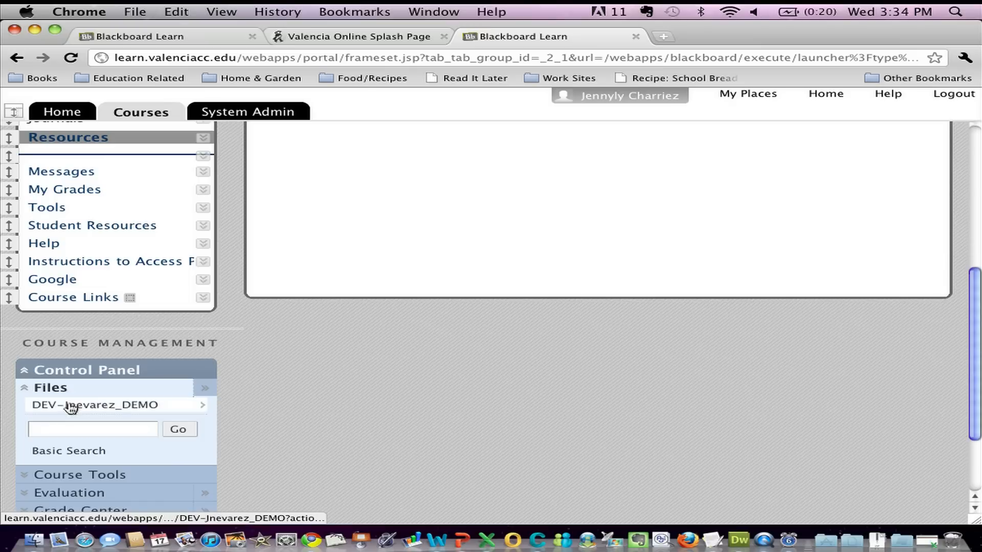
pyautogui.moveTo(94, 405)
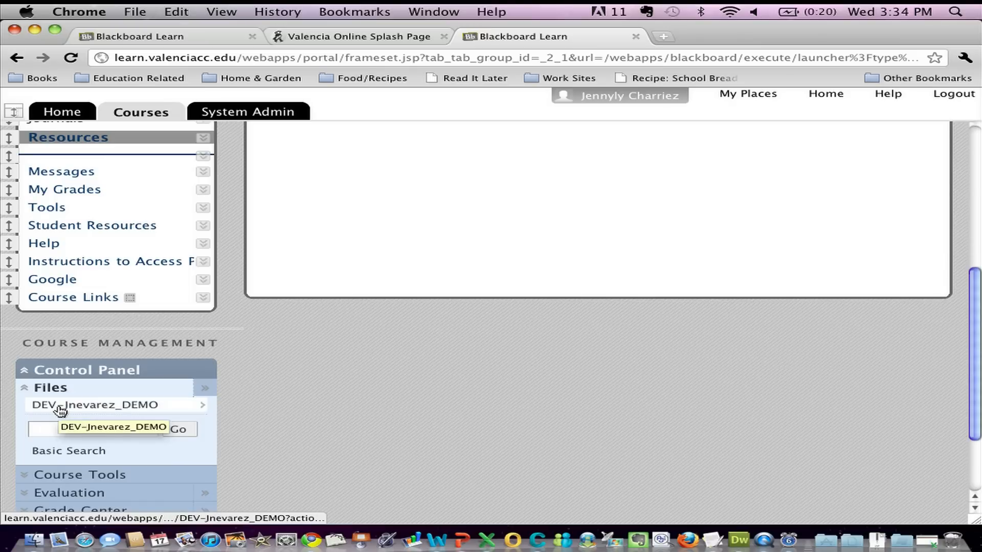
pyautogui.click(93, 405)
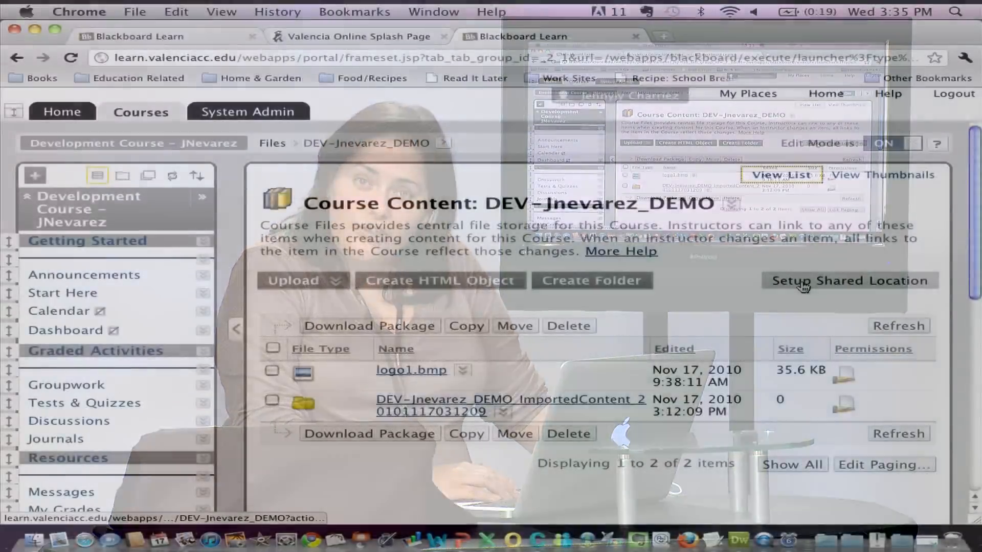
# Step: Show the Setup Shared Location instructions and copy the course folder's WebDAV web address
pyautogui.click(849, 280)
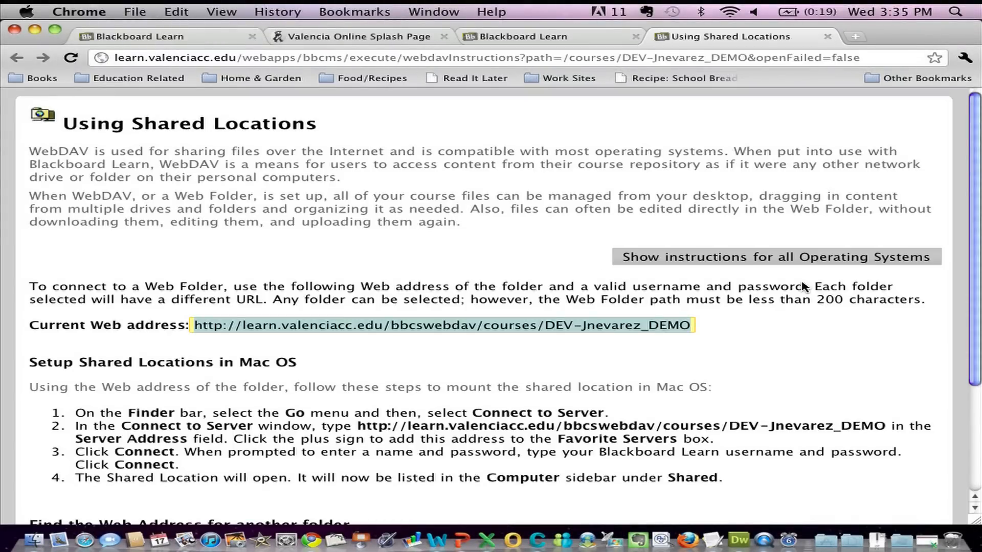
pyautogui.moveTo(201, 326)
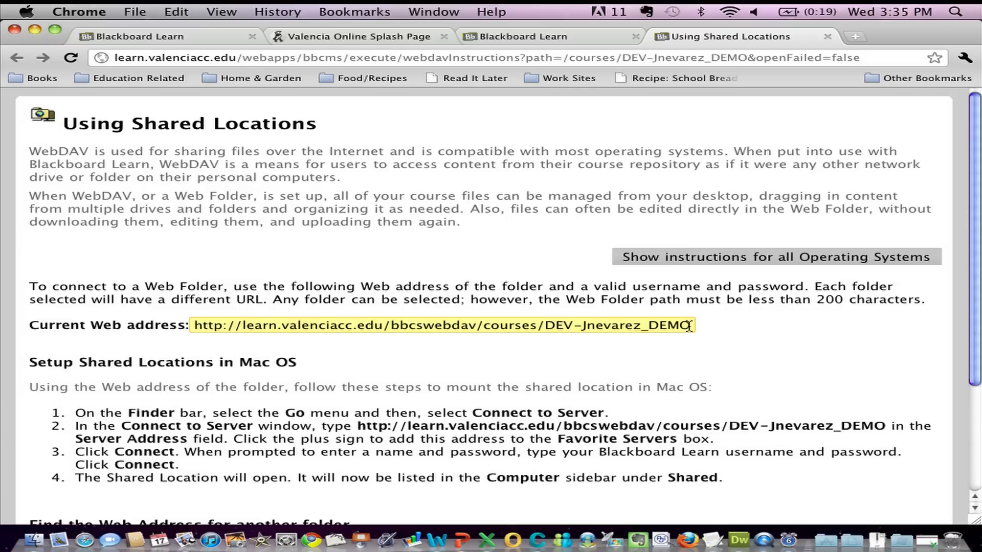
pyautogui.tripleClick(439, 325)
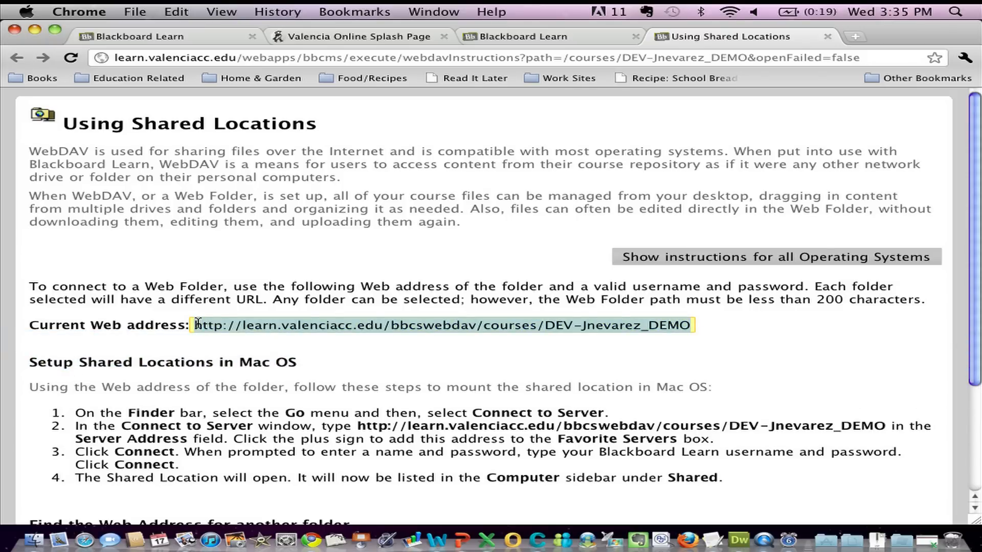
pyautogui.rightClick(199, 324)
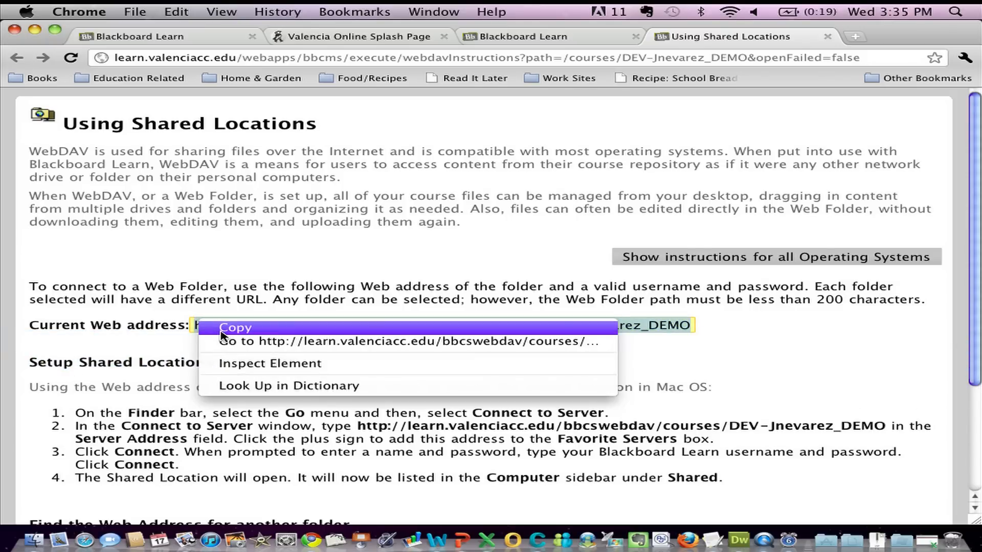
pyautogui.click(236, 327)
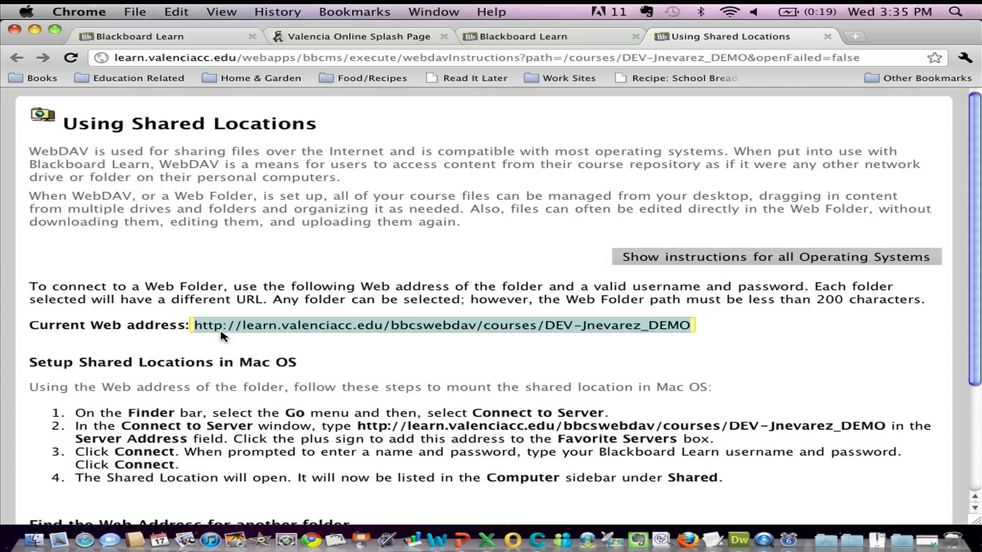
pyautogui.moveTo(16, 360)
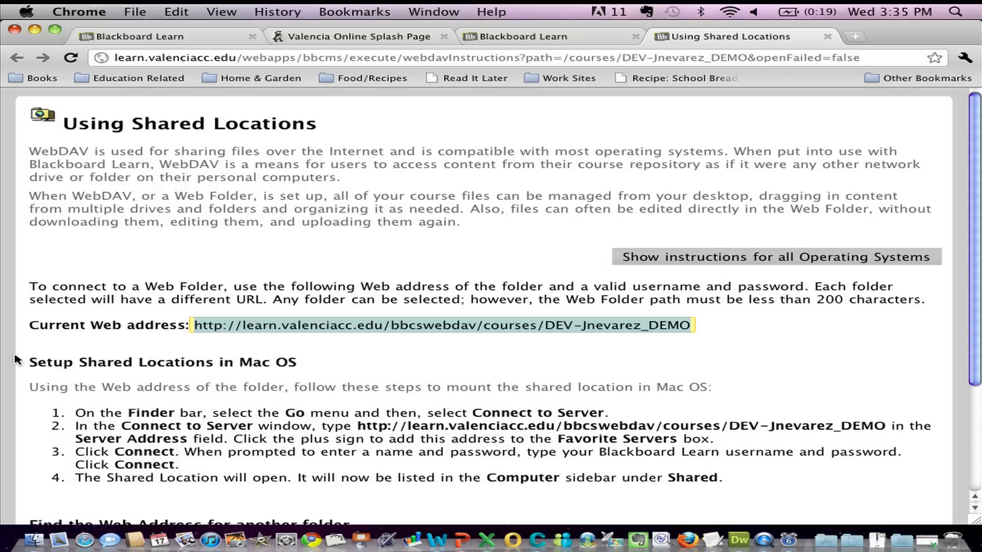
pyautogui.moveTo(49, 391)
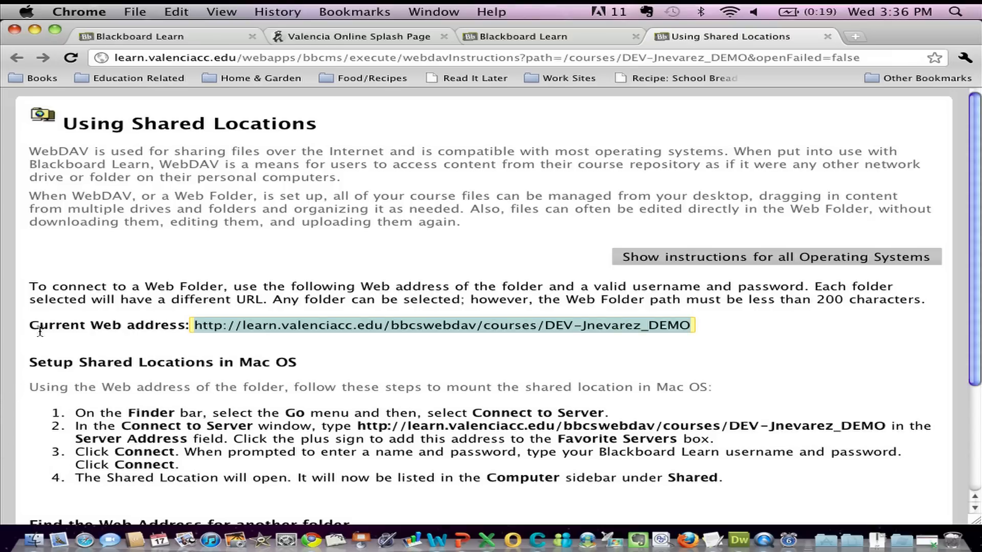
pyautogui.moveTo(375, 130)
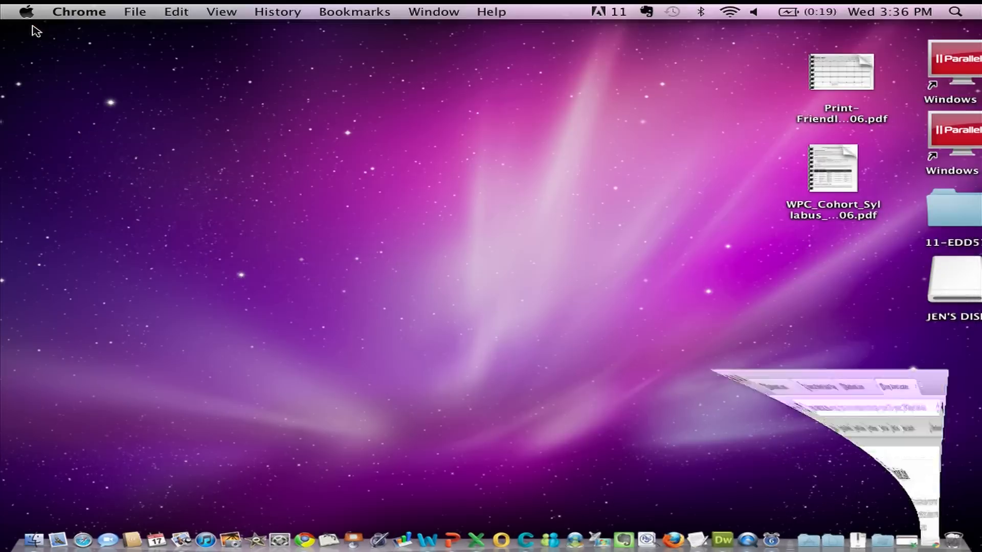
# Step: Use Go > Connect to Server with the pasted WebDAV address to mount the course folder
pyautogui.click(278, 261)
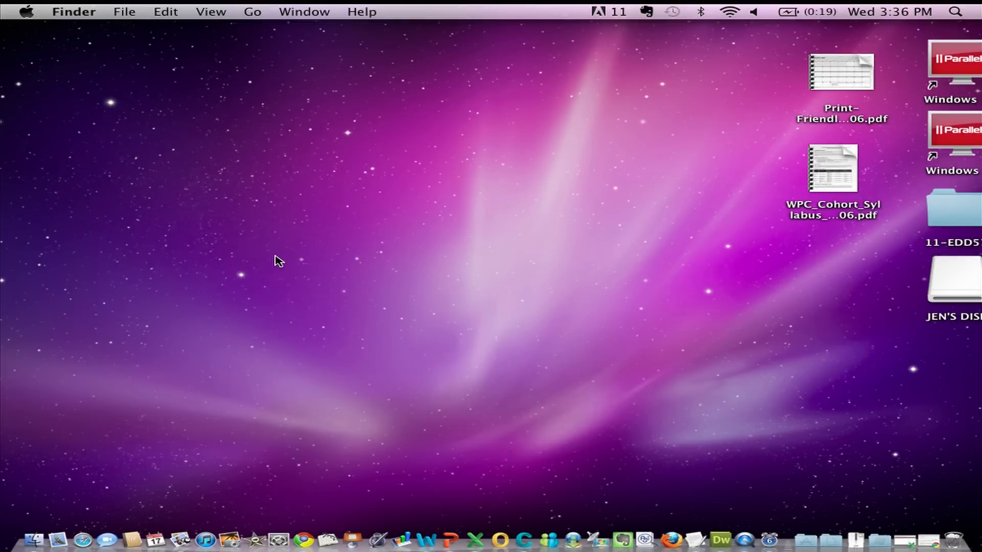
pyautogui.moveTo(289, 138)
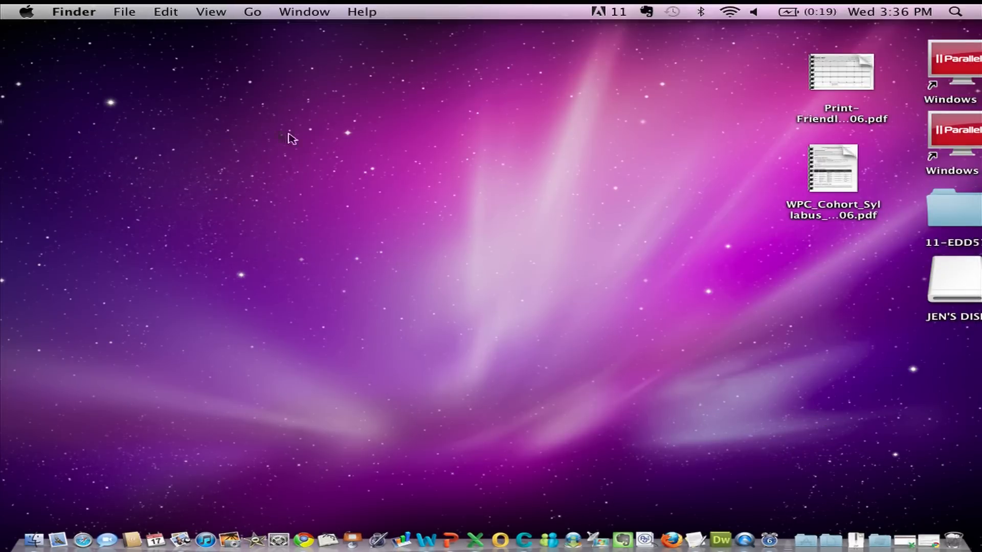
pyautogui.click(252, 12)
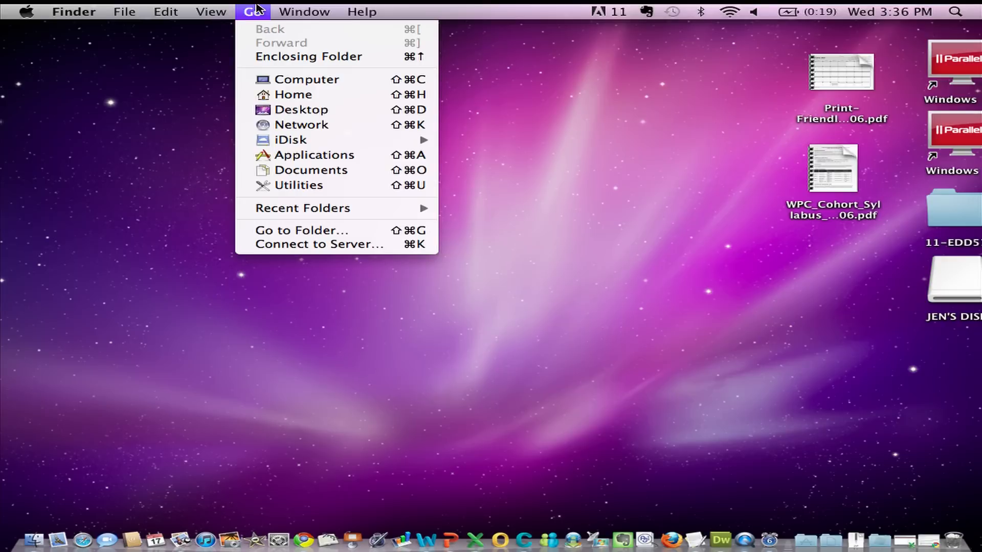
pyautogui.moveTo(319, 245)
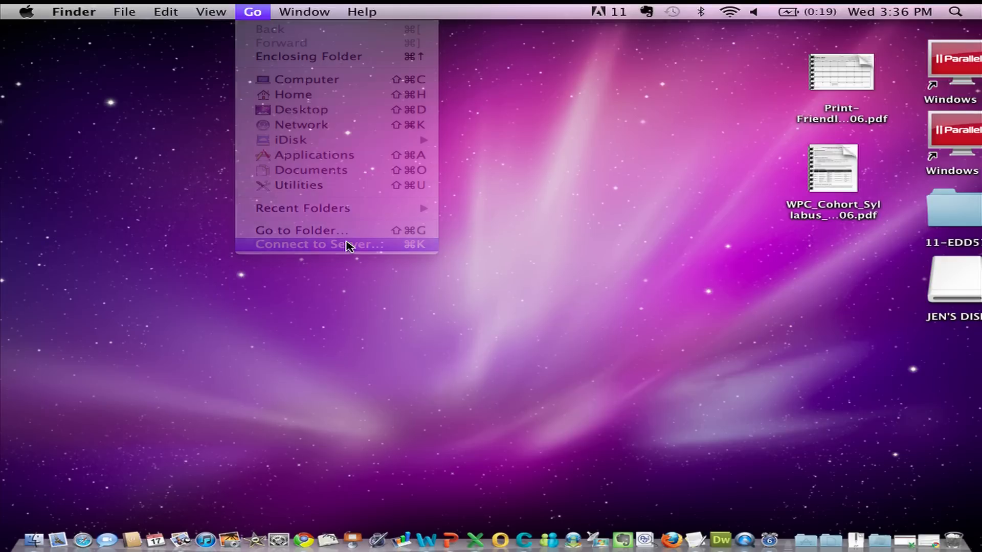
pyautogui.click(318, 244)
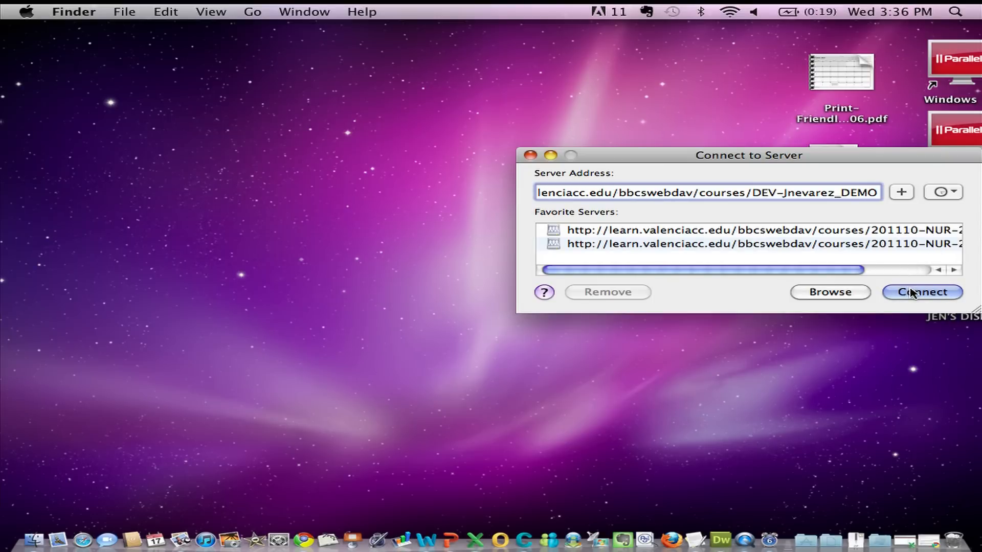
pyautogui.click(921, 291)
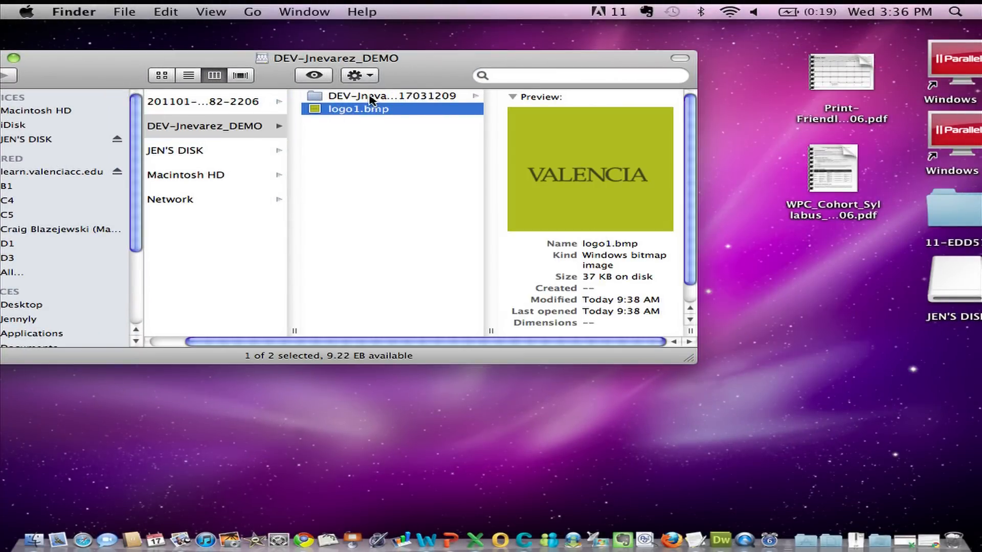
# Step: Drag the WPC_Cohort_Syllabus and Print-Friendly calendar PDFs into the shared folder, dismissing the copy error
pyautogui.click(397, 96)
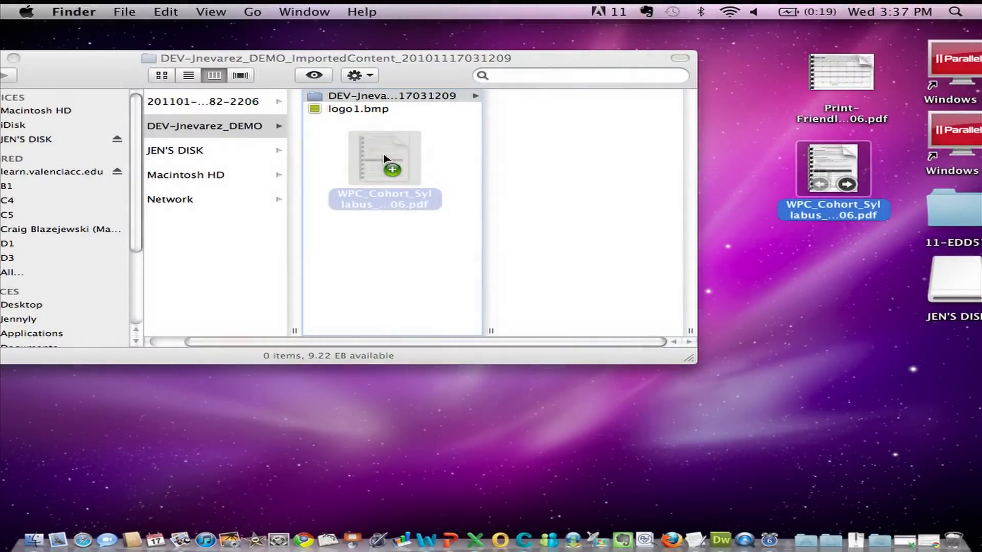
pyautogui.moveTo(831, 168); pyautogui.dragTo(383, 159)
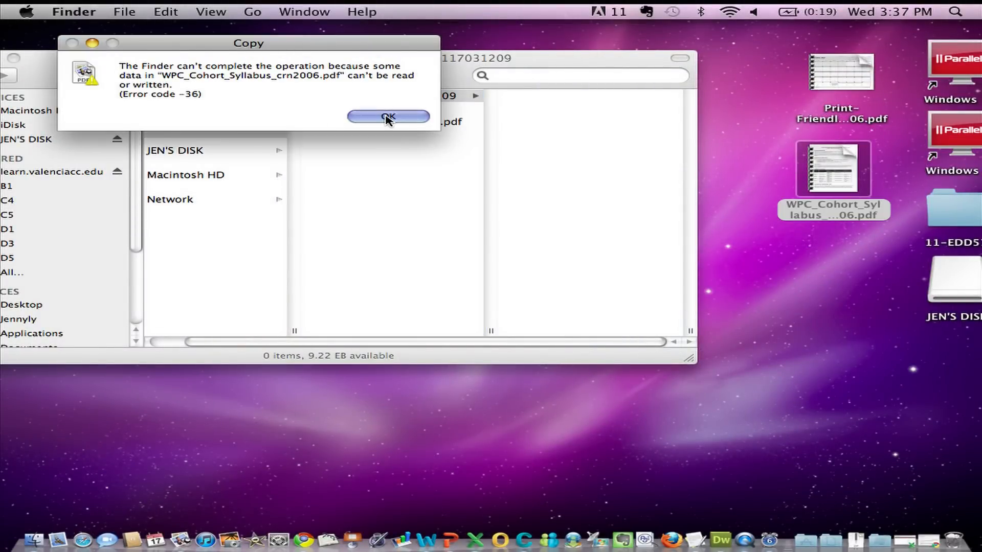
pyautogui.click(387, 118)
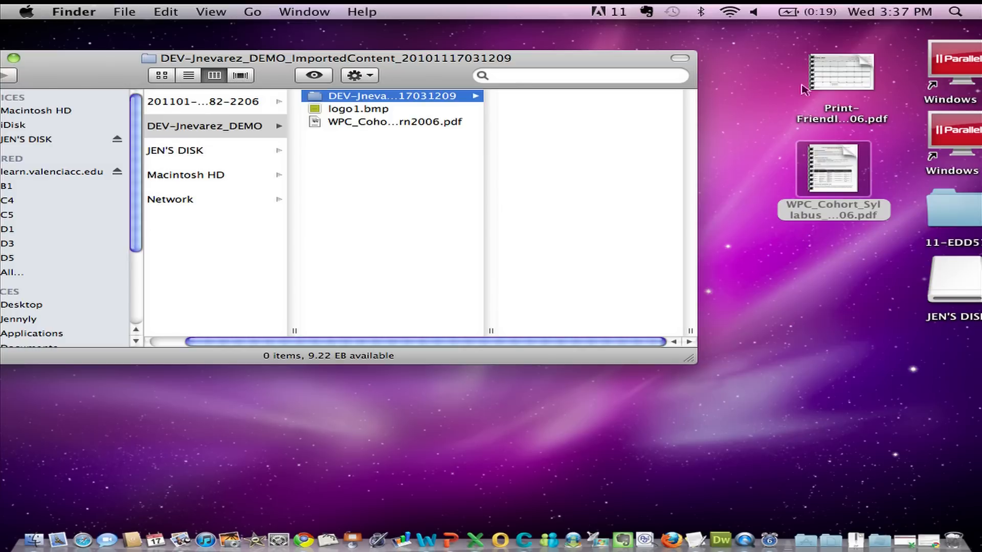
pyautogui.moveTo(841, 71); pyautogui.dragTo(409, 225)
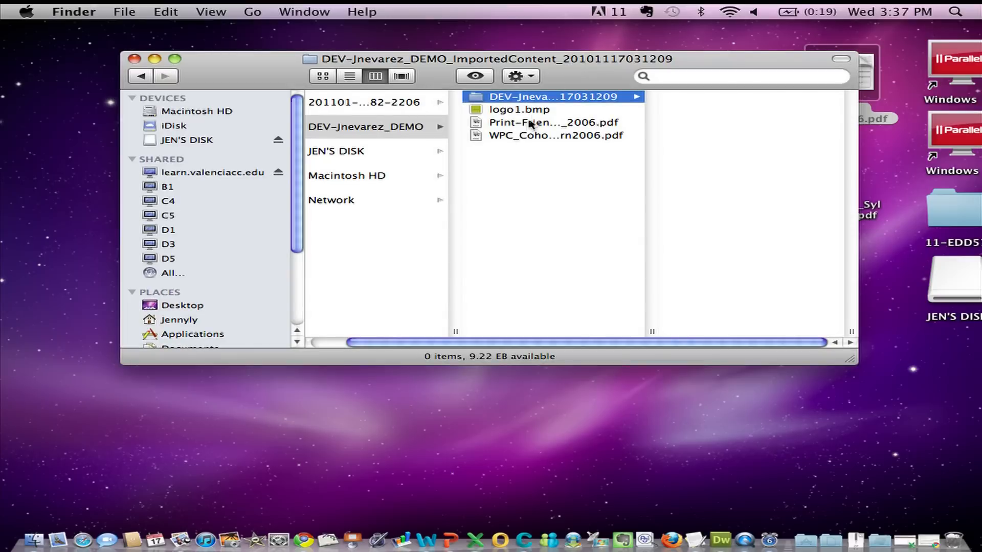
pyautogui.moveTo(513, 143)
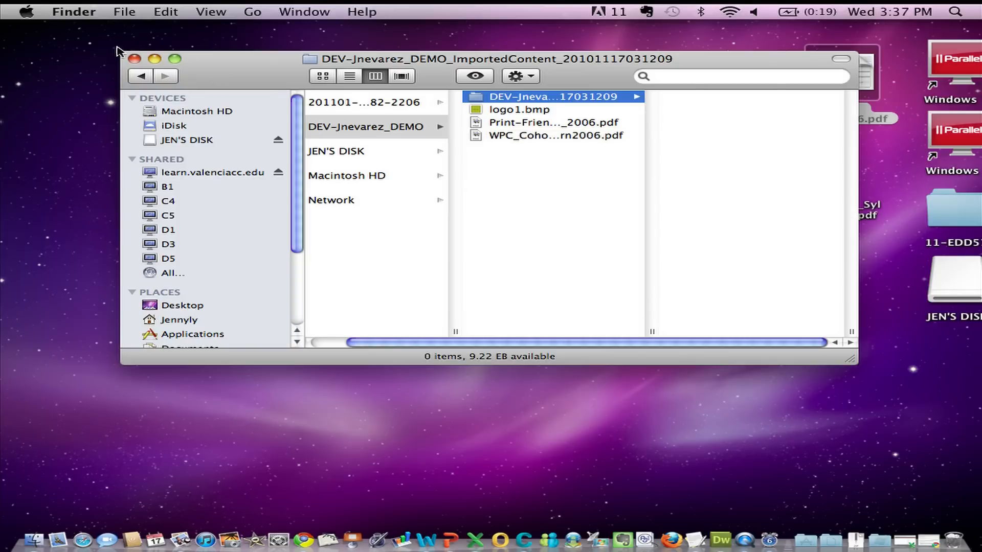
pyautogui.click(135, 60)
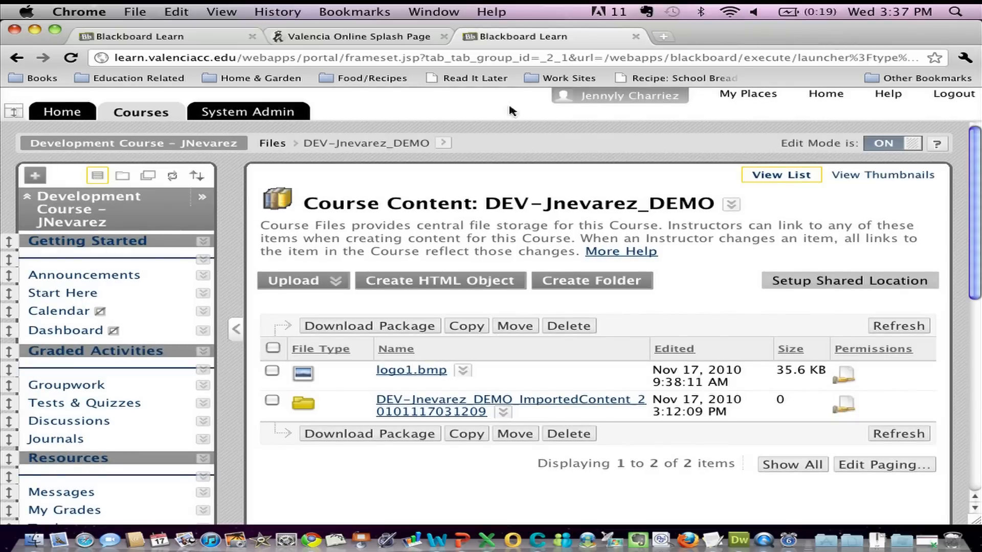
pyautogui.moveTo(124, 139)
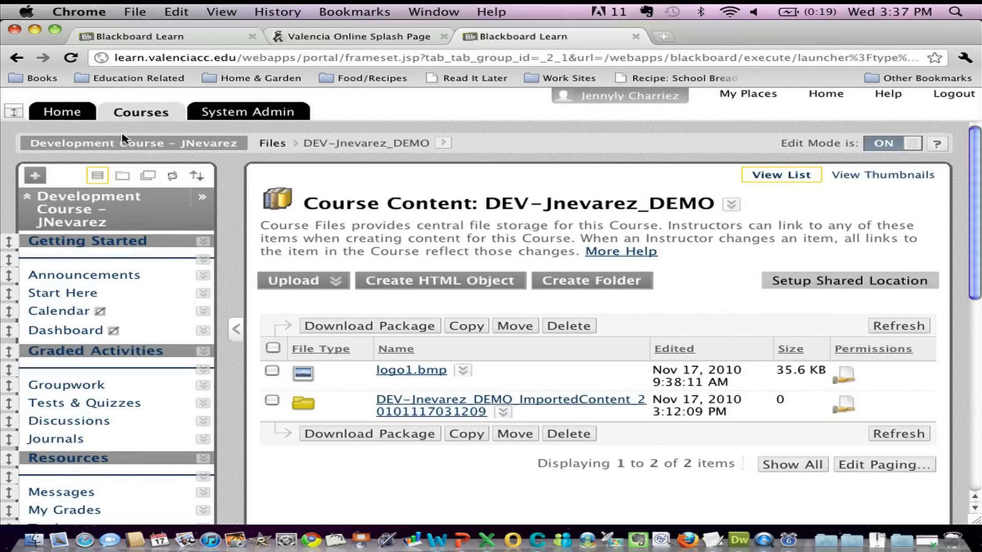
# Step: Return to the course and reopen Files > DEV-Jnevarez_DEMO to see the uploaded PDFs listed
pyautogui.click(84, 274)
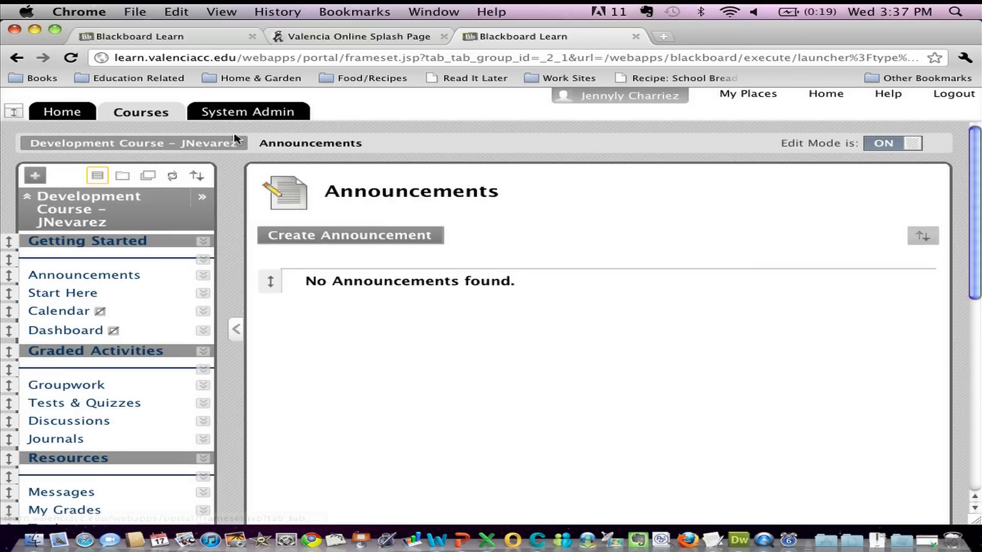
pyautogui.scroll(-3)
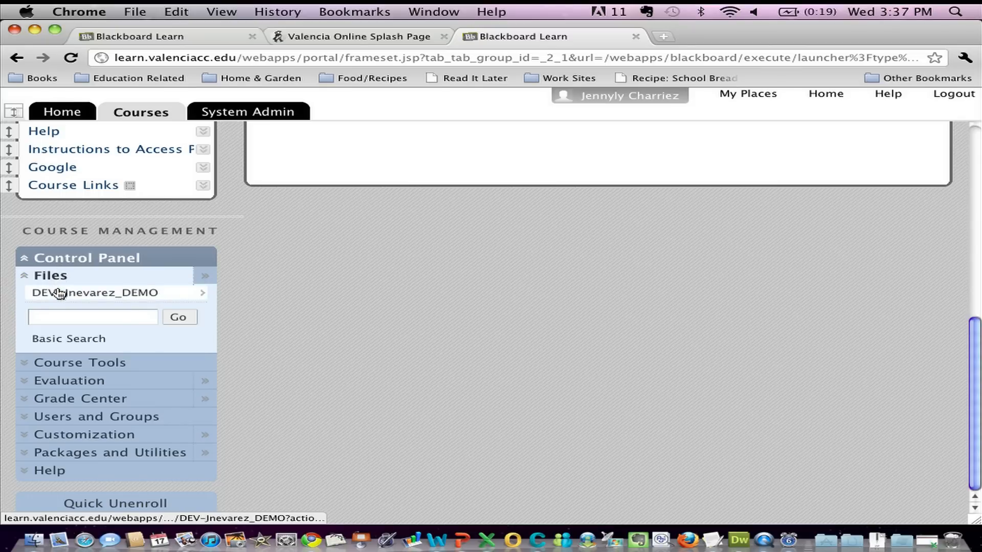
pyautogui.click(94, 292)
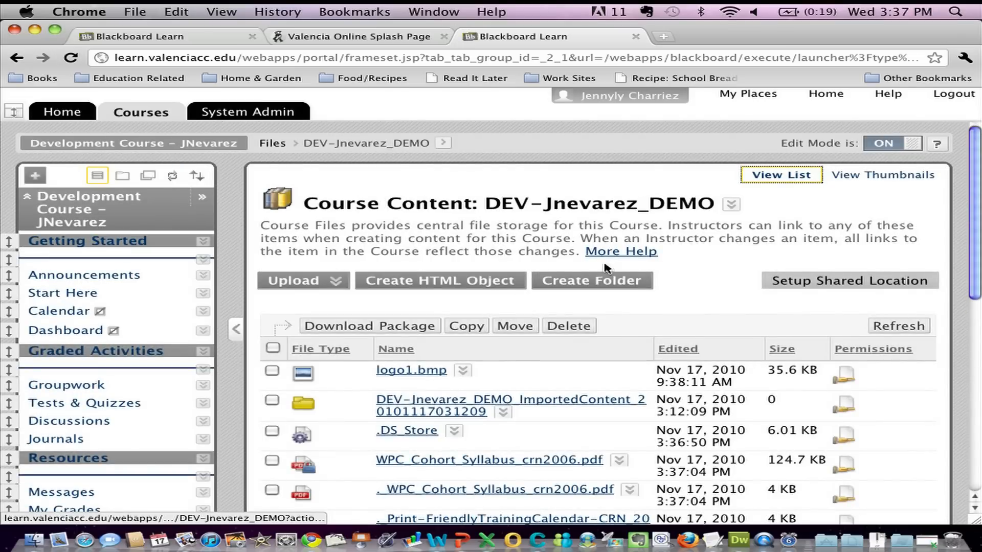
pyautogui.scroll(-3)
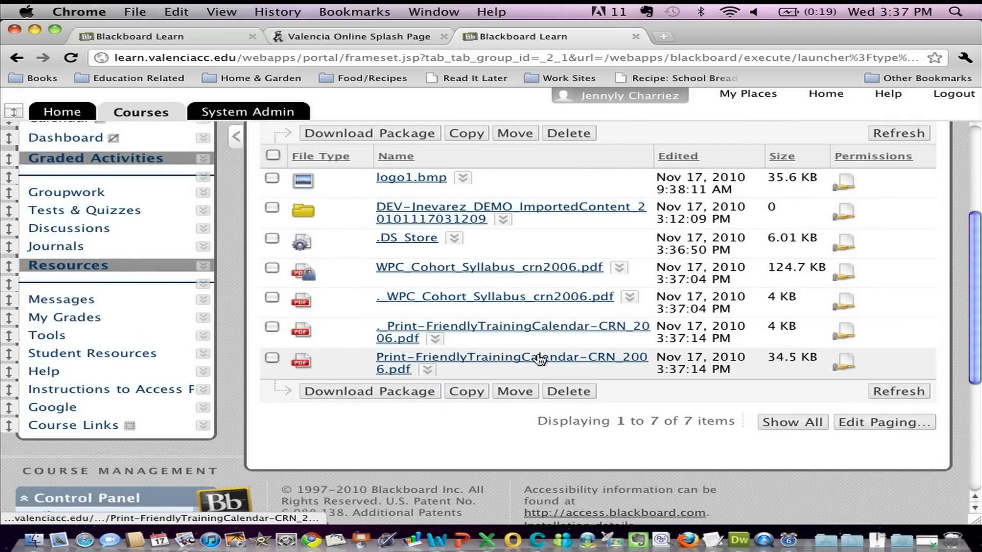
pyautogui.moveTo(489, 267)
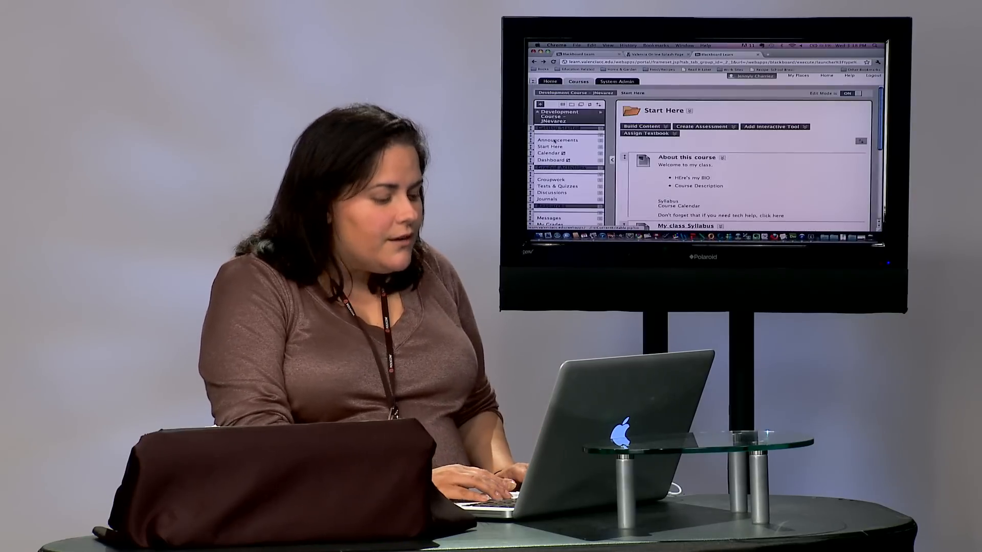
# Step: Create a File item in Start Here from WPC_Cohort_Syllabus_crn2006.pdf in the course files
pyautogui.click(323, 235)
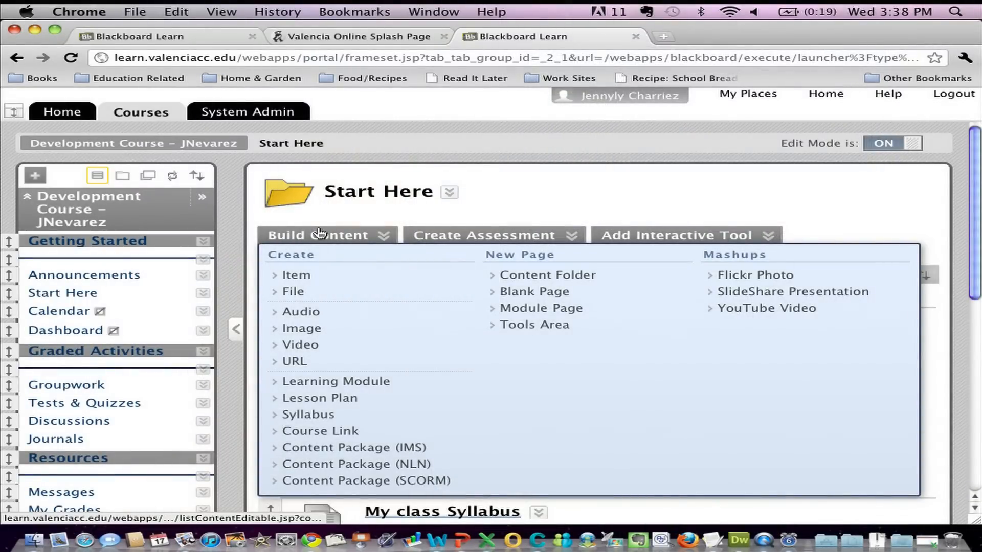
pyautogui.click(292, 291)
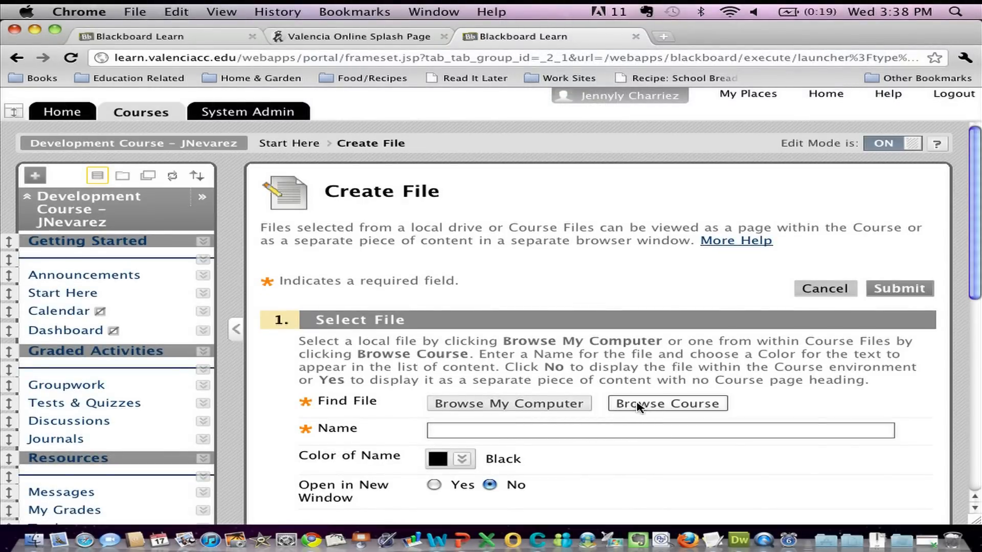
pyautogui.click(666, 403)
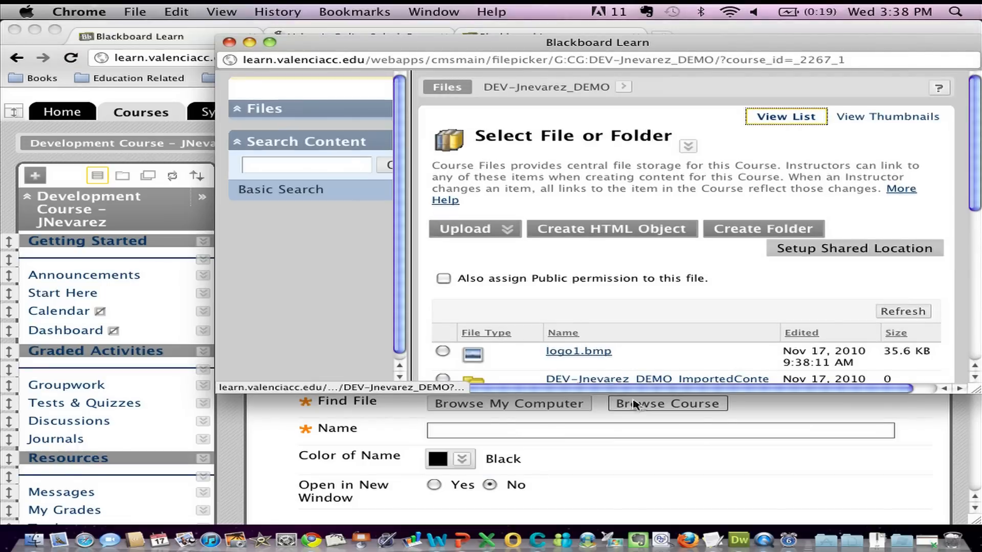
pyautogui.scroll(-3)
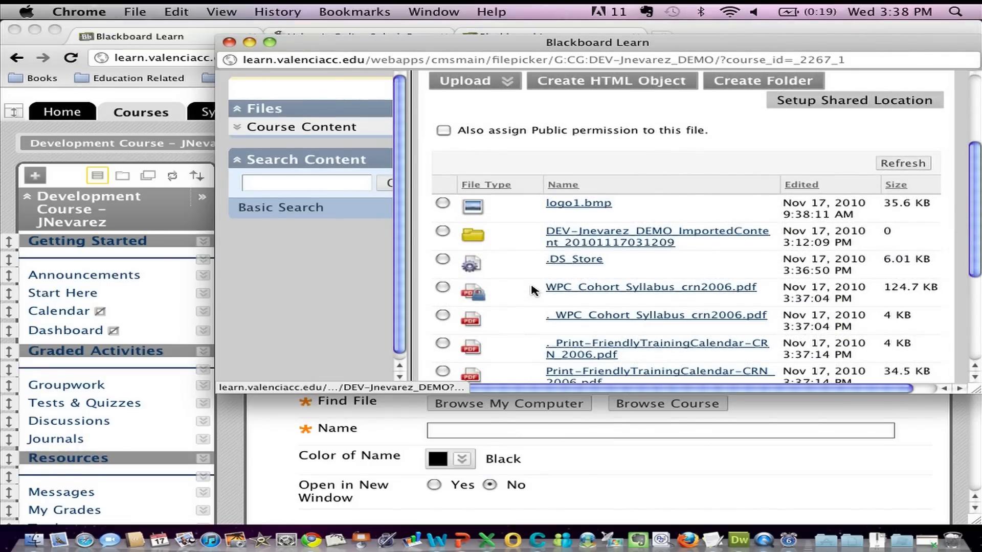
pyautogui.click(442, 292)
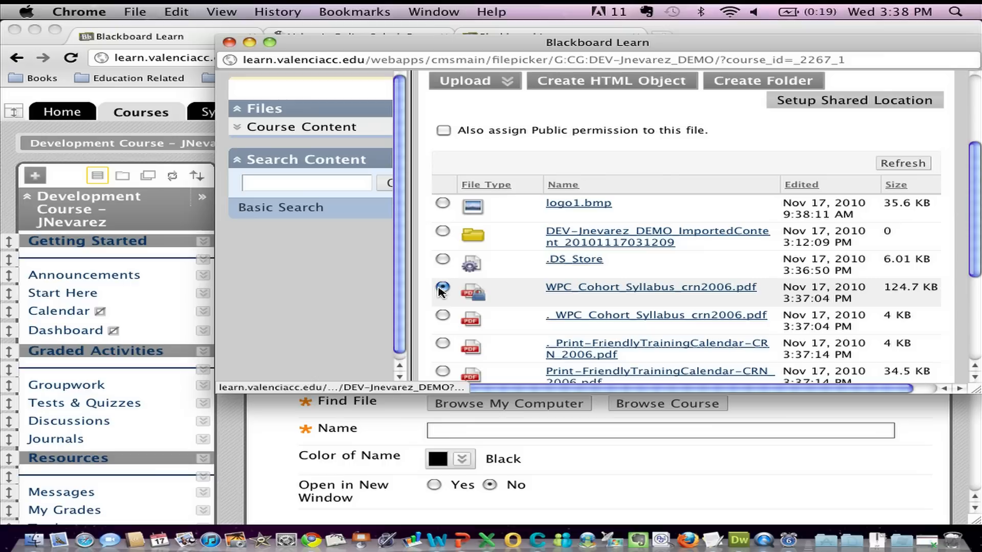
pyautogui.click(443, 290)
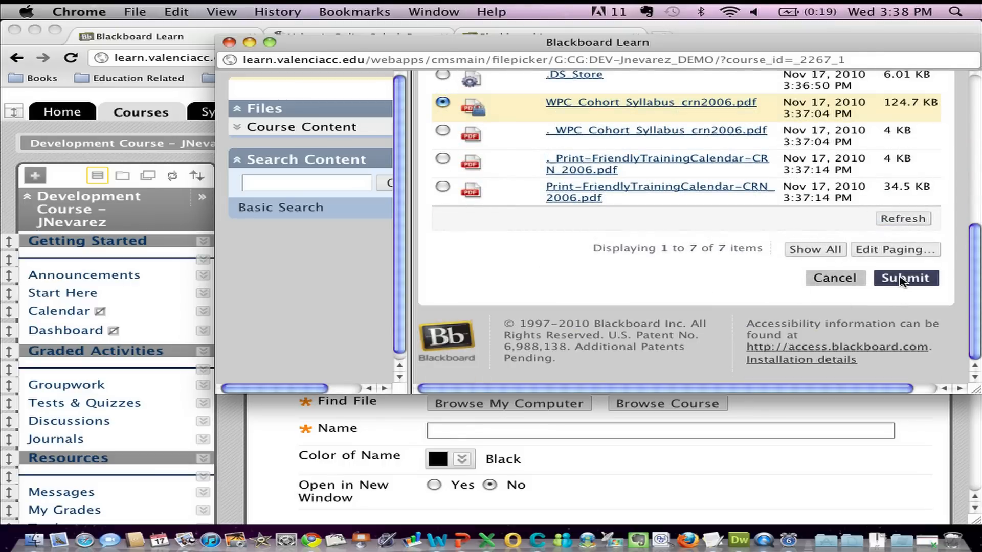
pyautogui.click(903, 278)
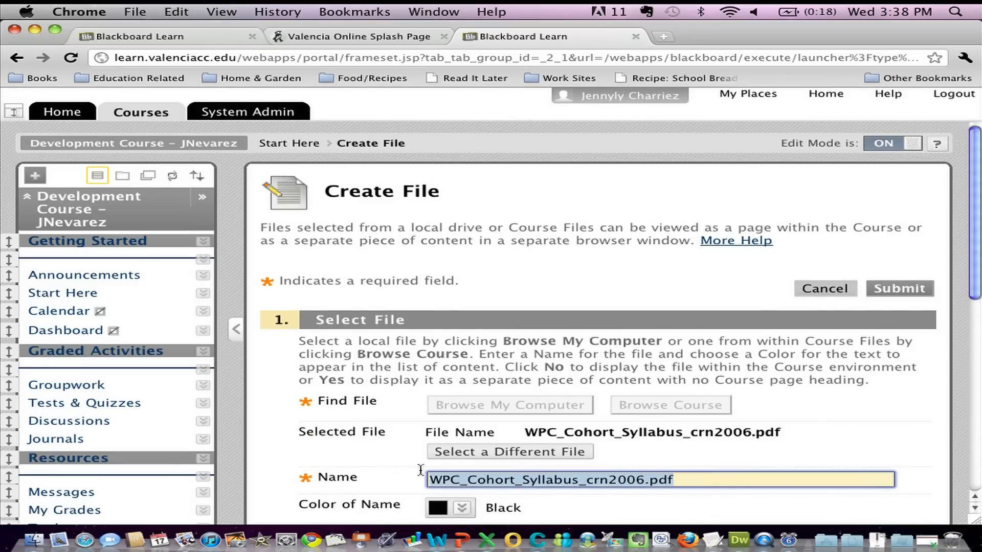
# Step: Name the item 'My Syllabus' and submit it to Start Here
pyautogui.write('My Syllabus')
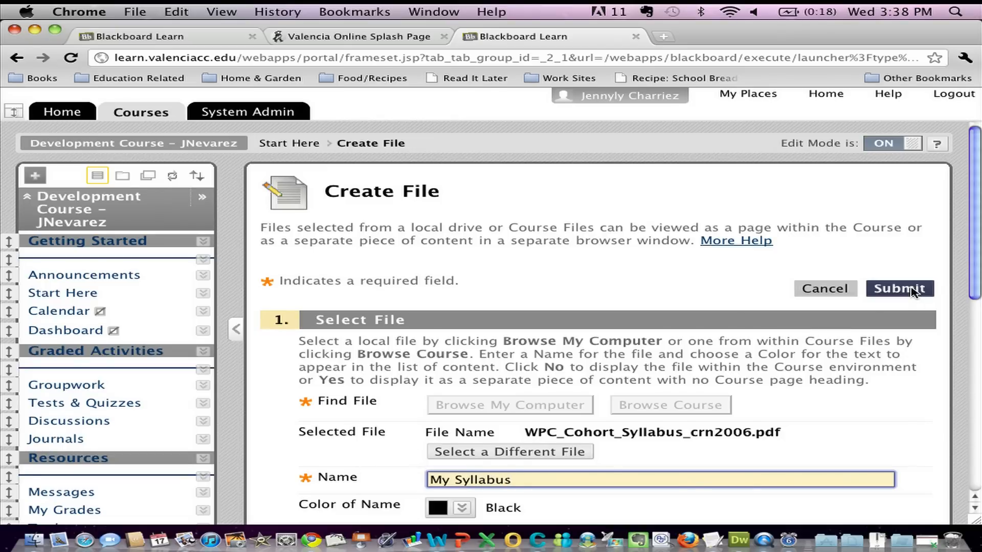
pyautogui.click(900, 288)
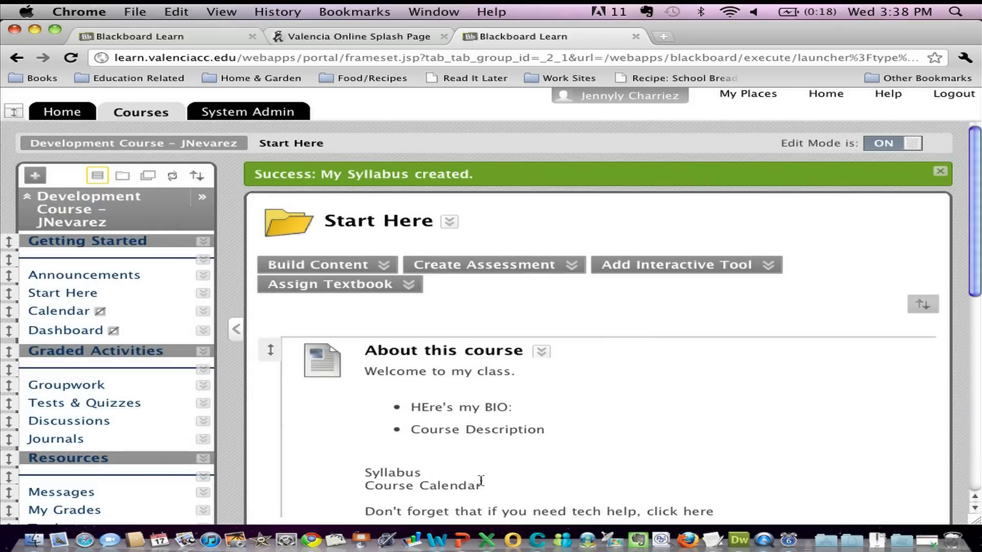
pyautogui.scroll(-3)
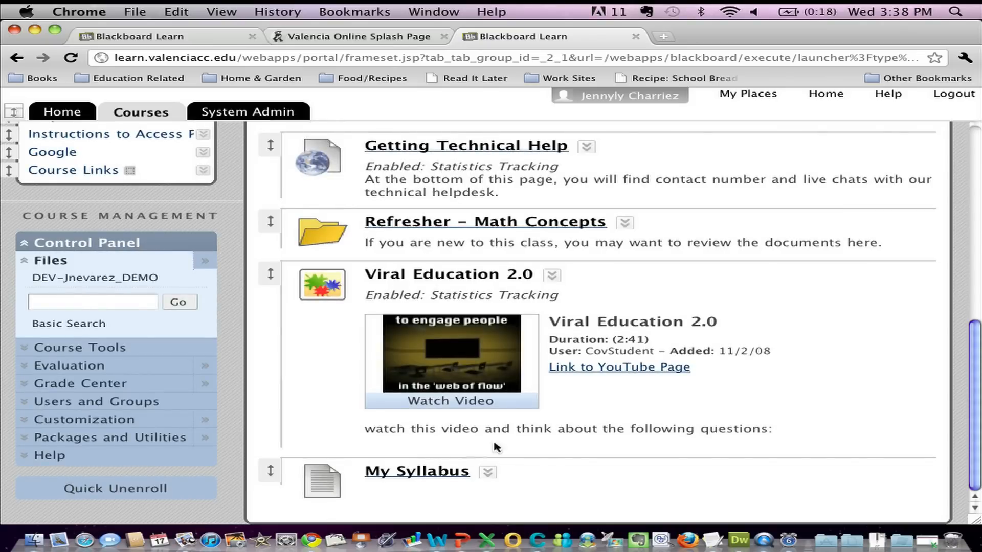
pyautogui.moveTo(381, 480)
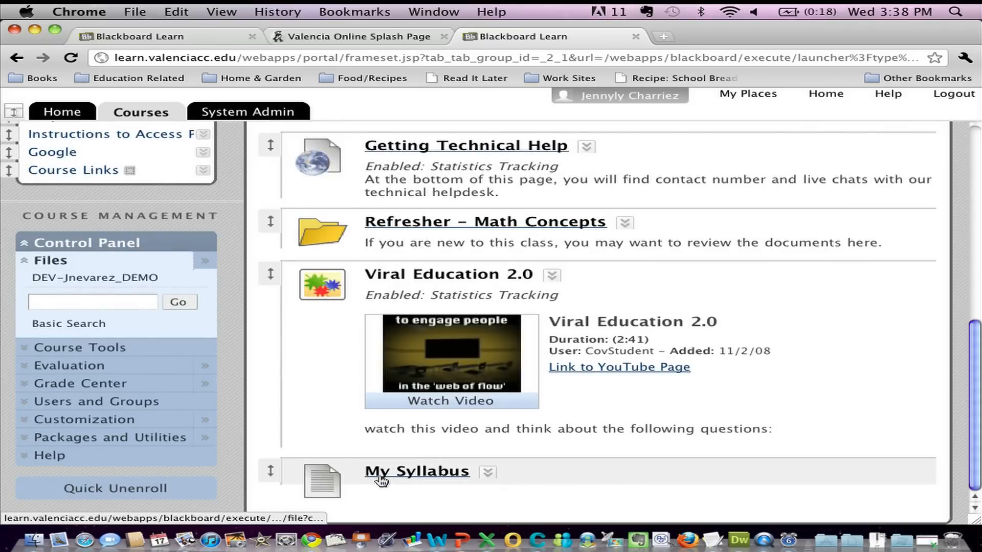